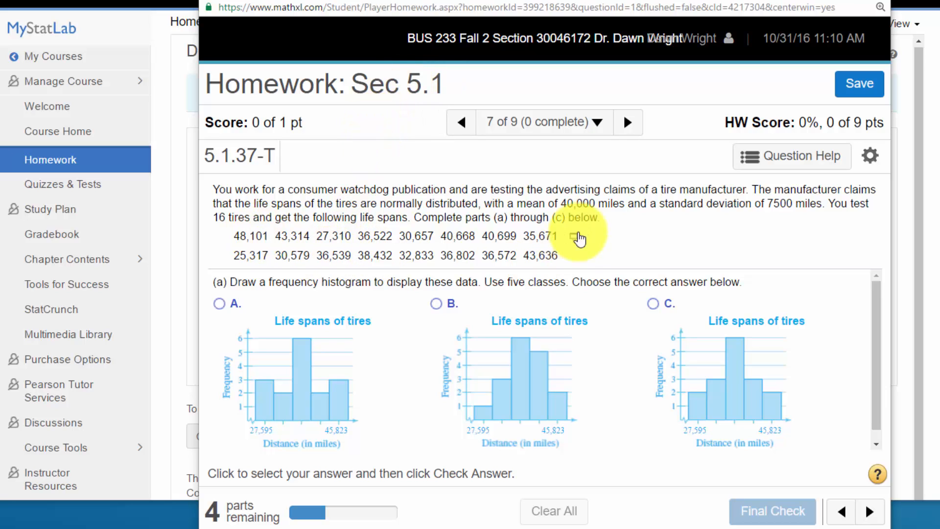
mouse_move(694, 236)
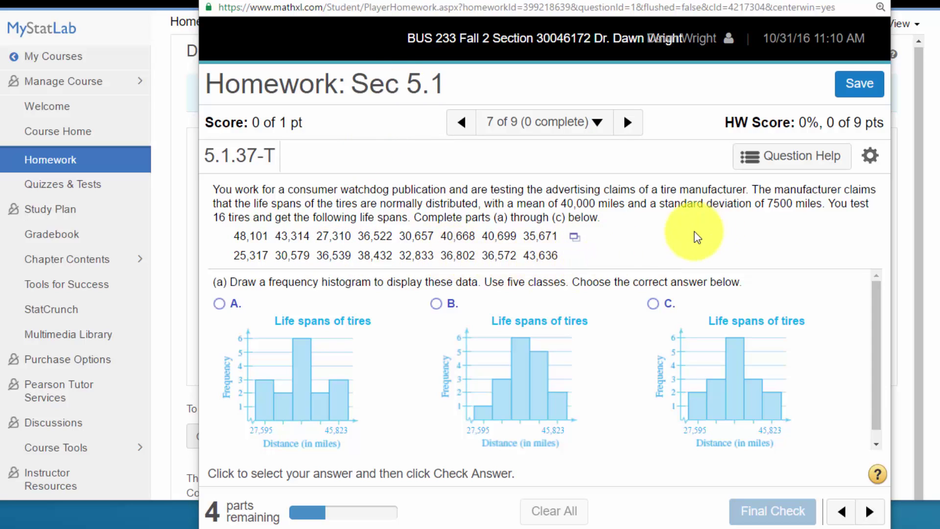
mouse_move(812, 189)
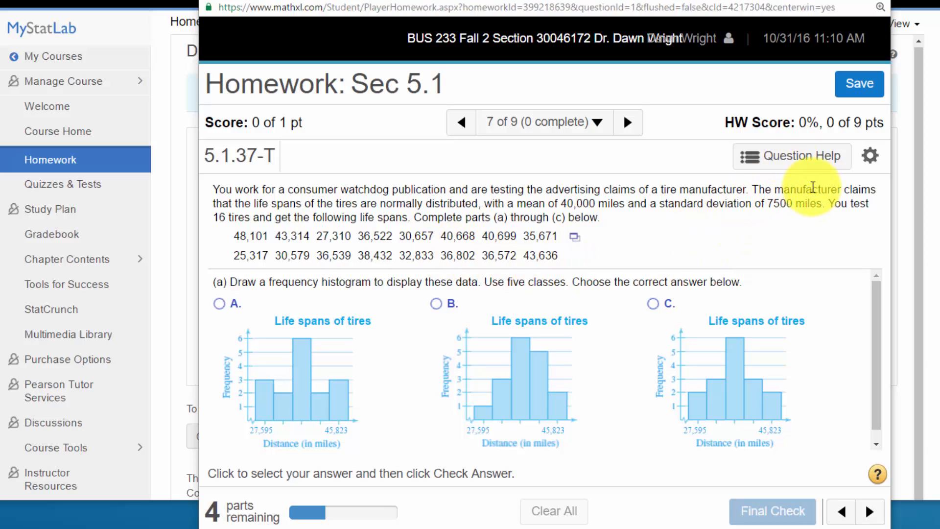
mouse_move(803, 159)
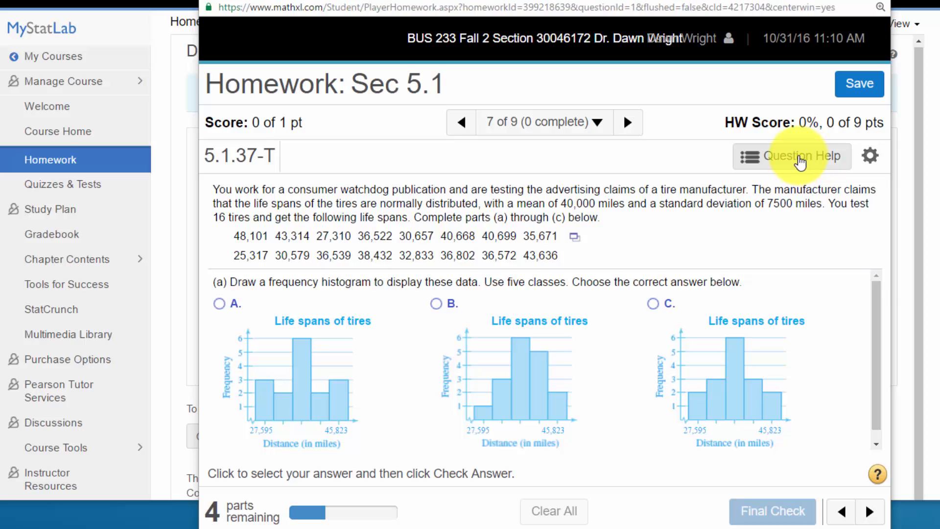
Step: Glance at the question's learning aids, then show the tire data's StatCrunch, Clipboard and Excel options
click(792, 157)
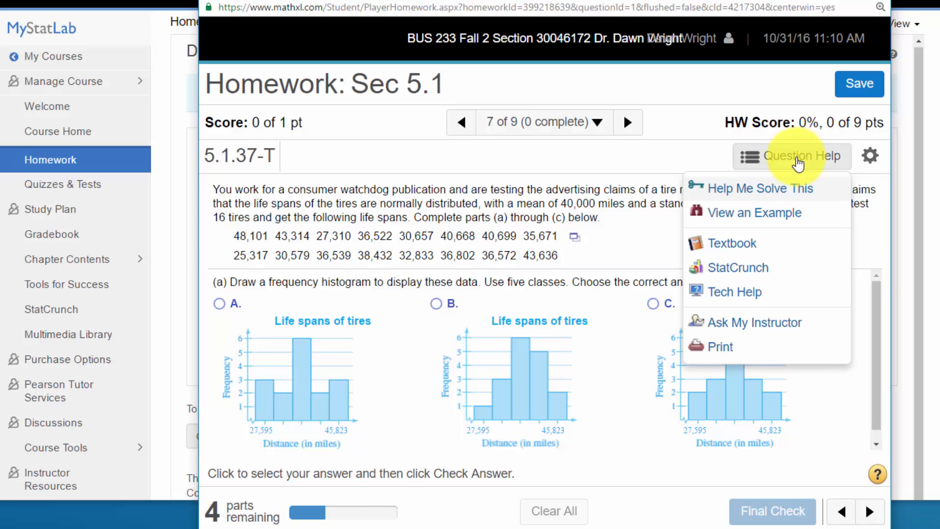
mouse_move(745, 272)
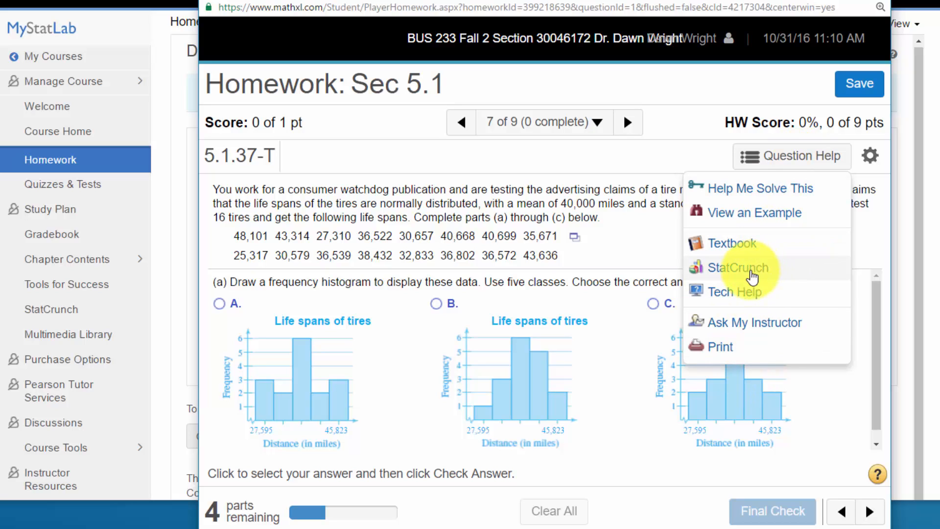
mouse_move(654, 255)
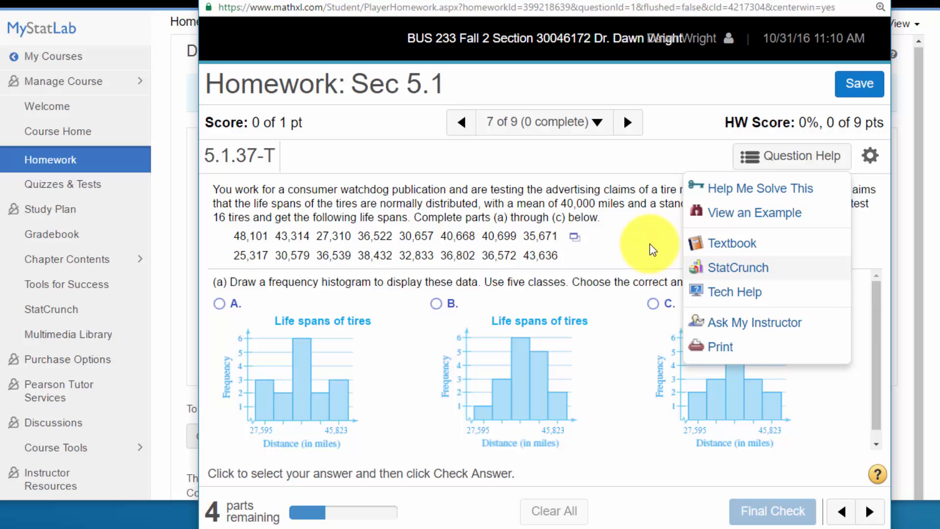
click(870, 156)
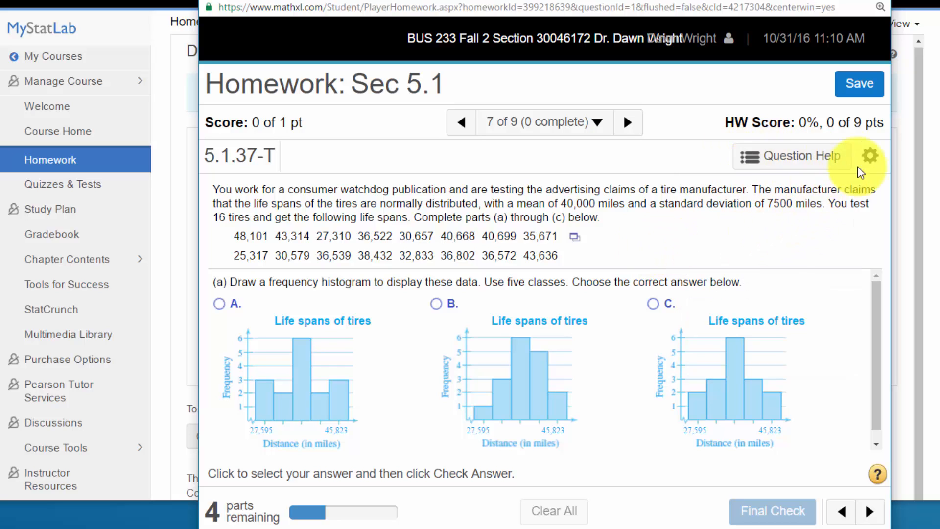
mouse_move(771, 162)
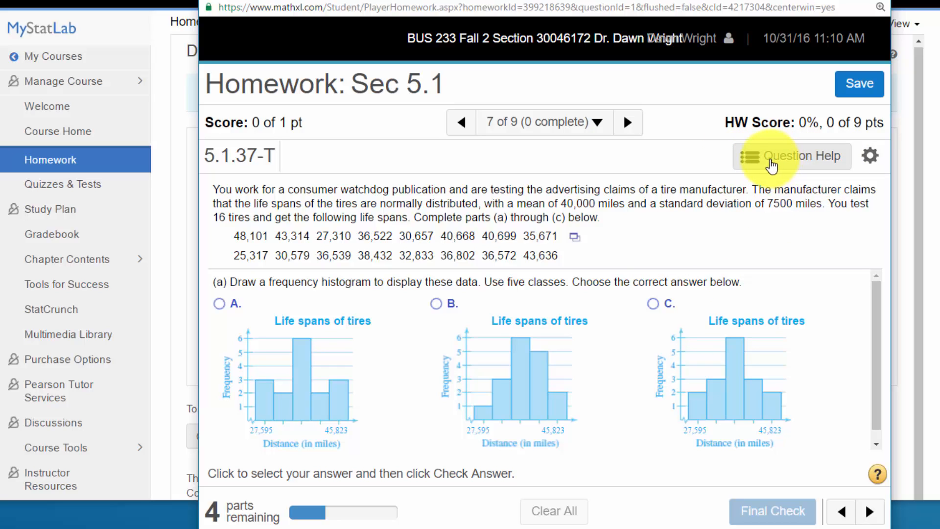
mouse_move(574, 242)
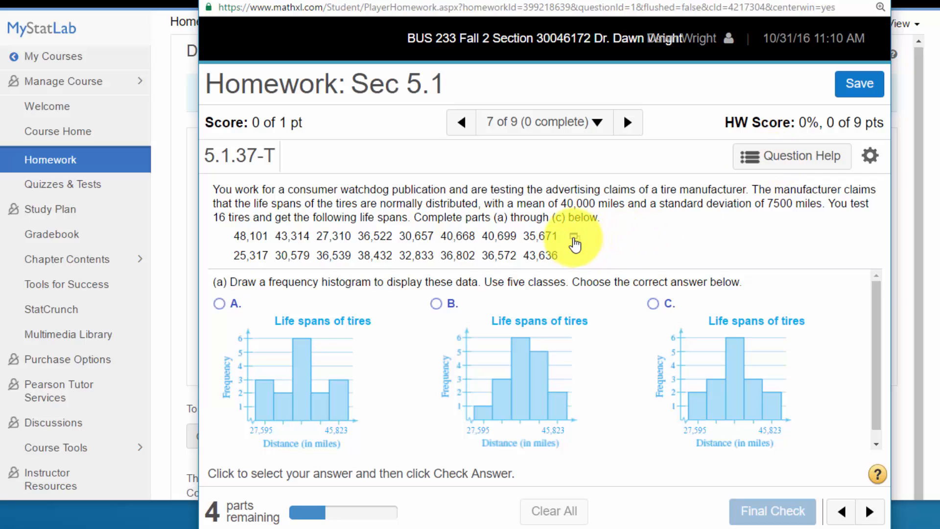
click(574, 238)
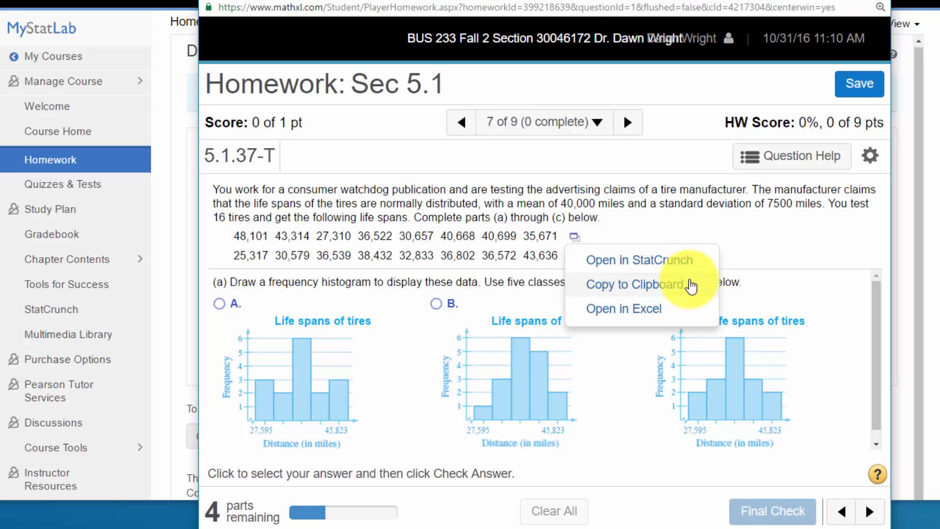
mouse_move(675, 313)
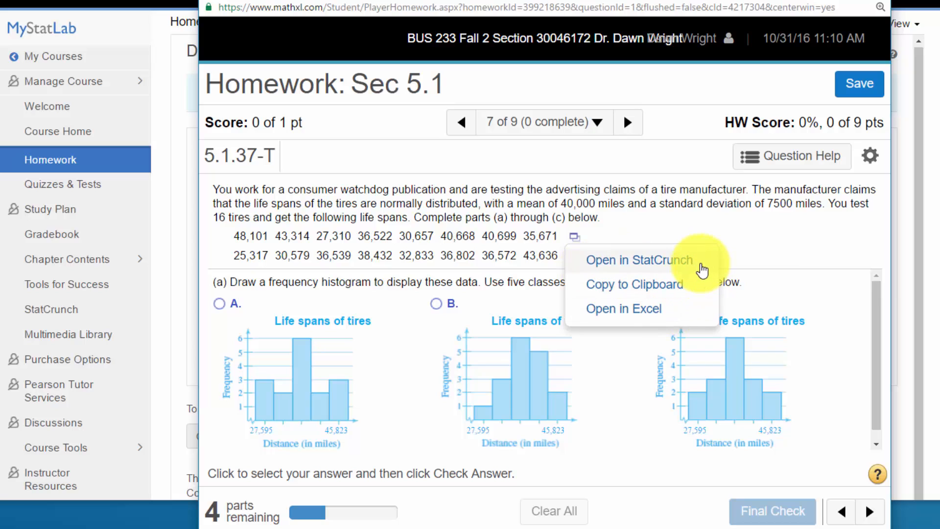
mouse_move(767, 181)
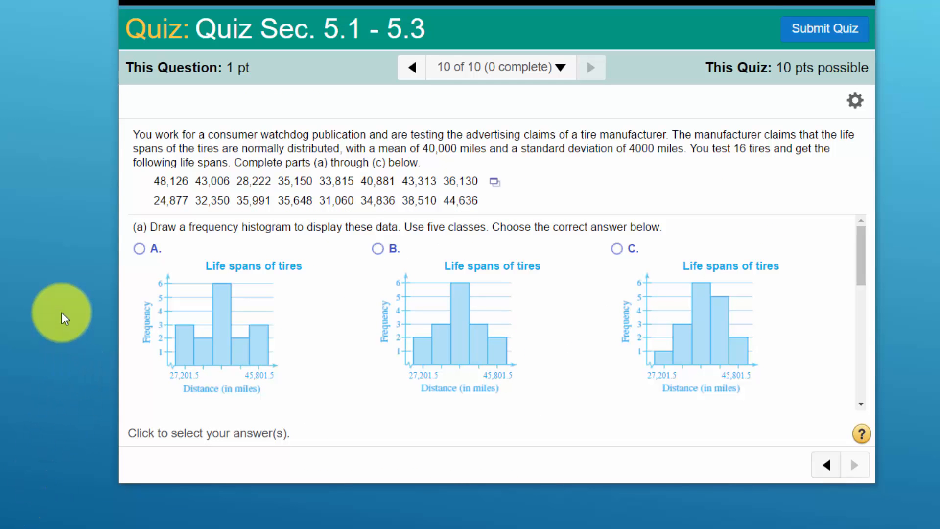
mouse_move(50, 219)
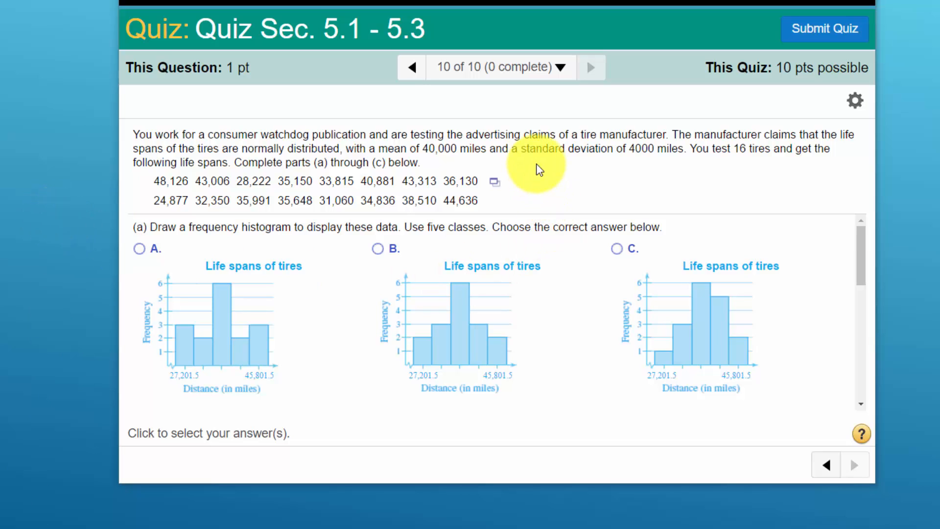
mouse_move(532, 162)
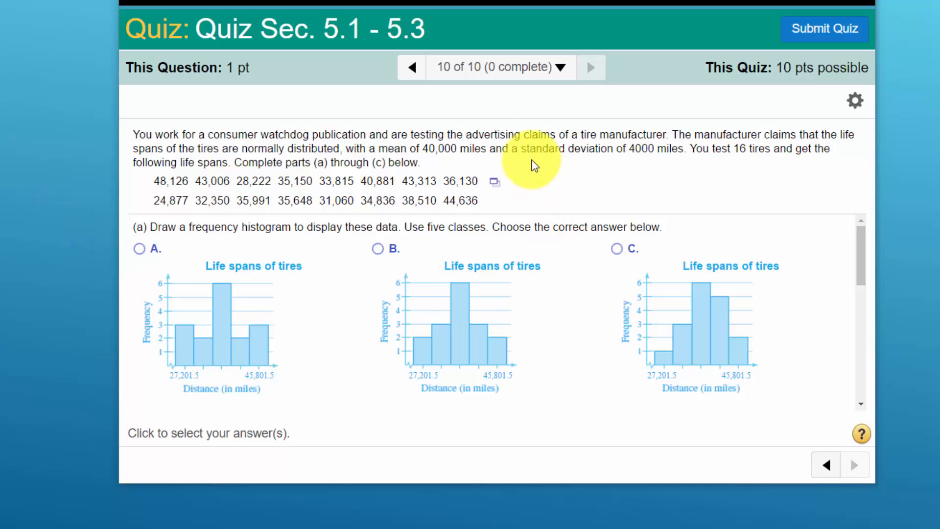
mouse_move(405, 215)
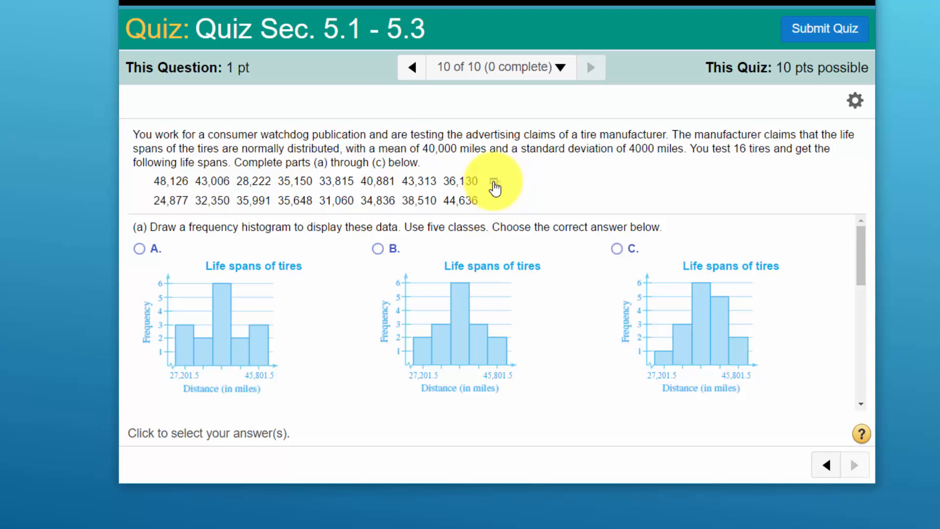
click(493, 183)
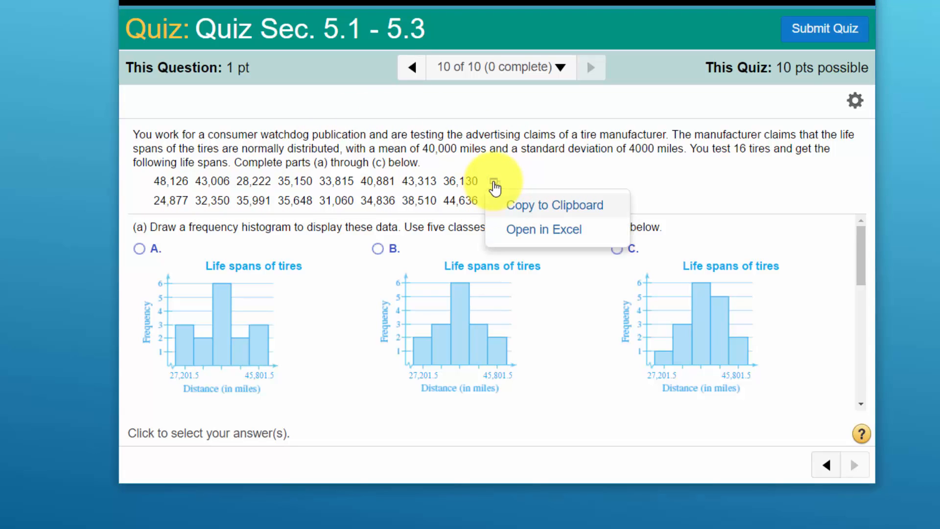
mouse_move(615, 243)
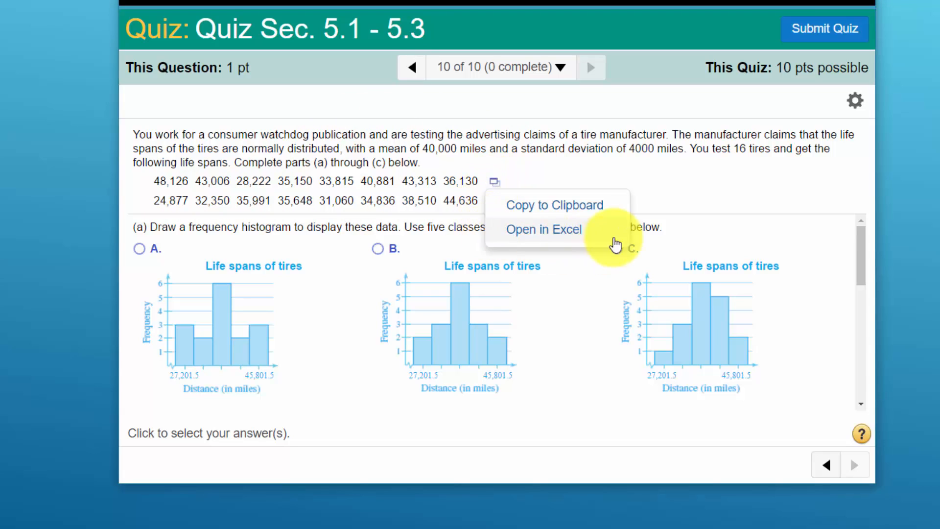
mouse_move(498, 209)
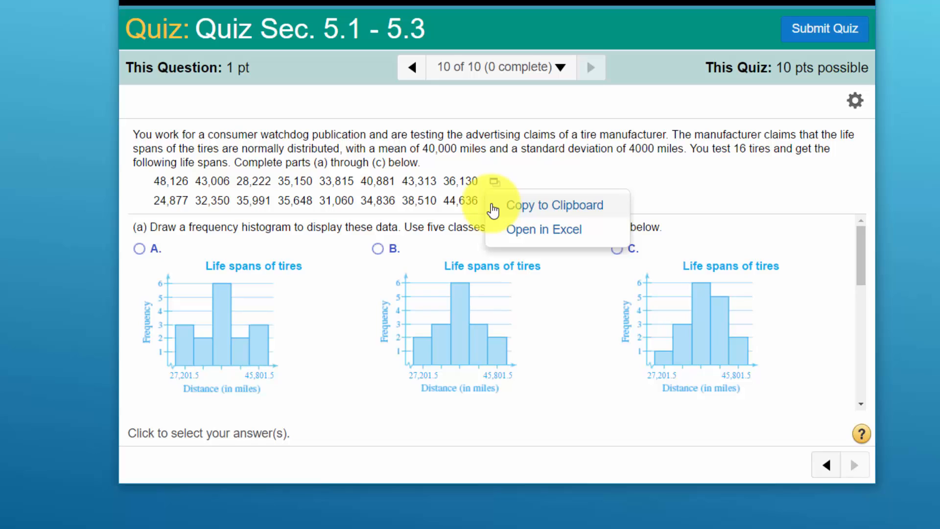
mouse_move(519, 223)
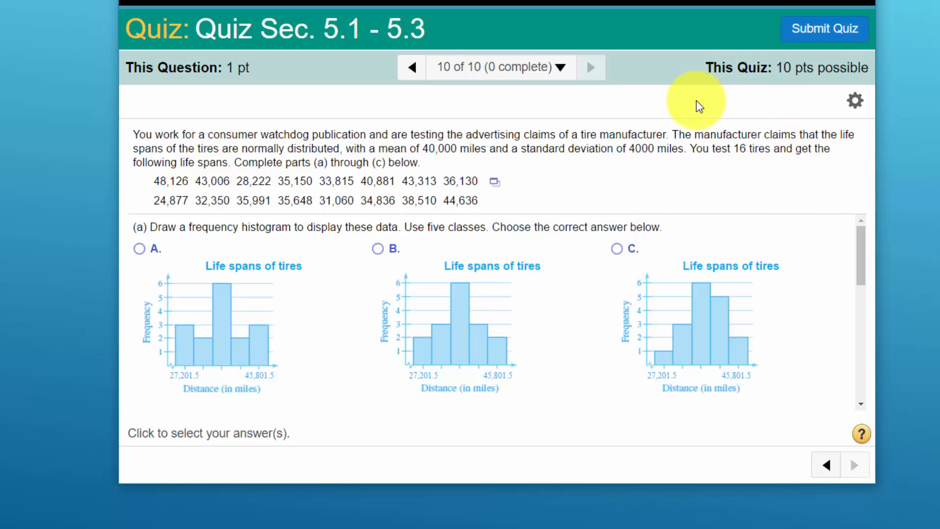
mouse_move(737, 103)
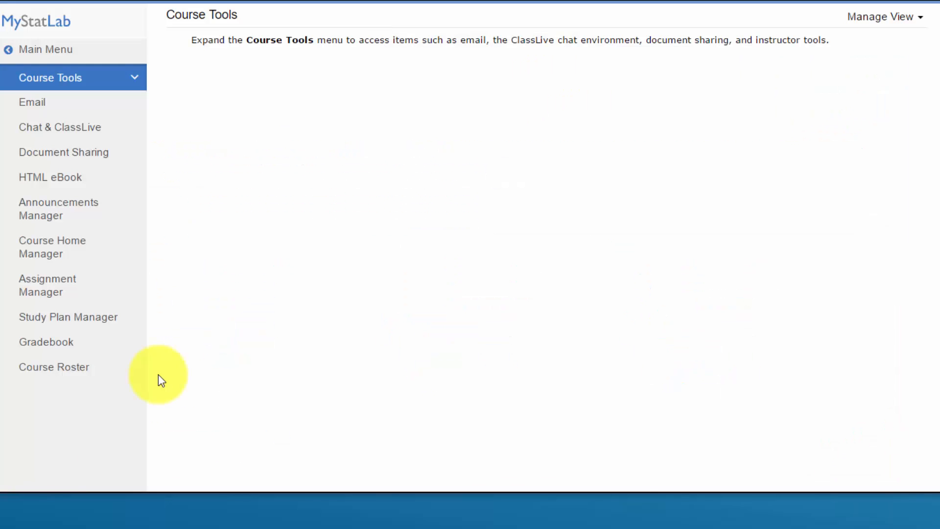
mouse_move(226, 250)
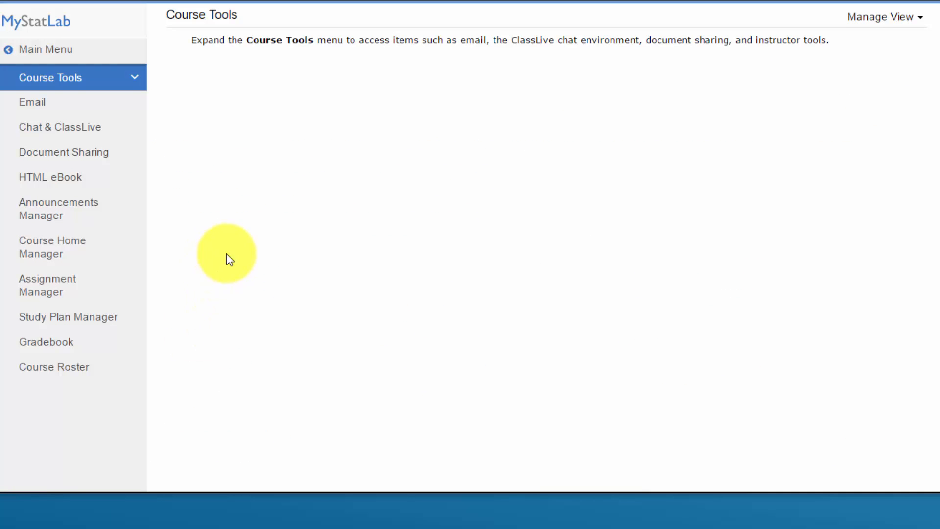
mouse_move(231, 140)
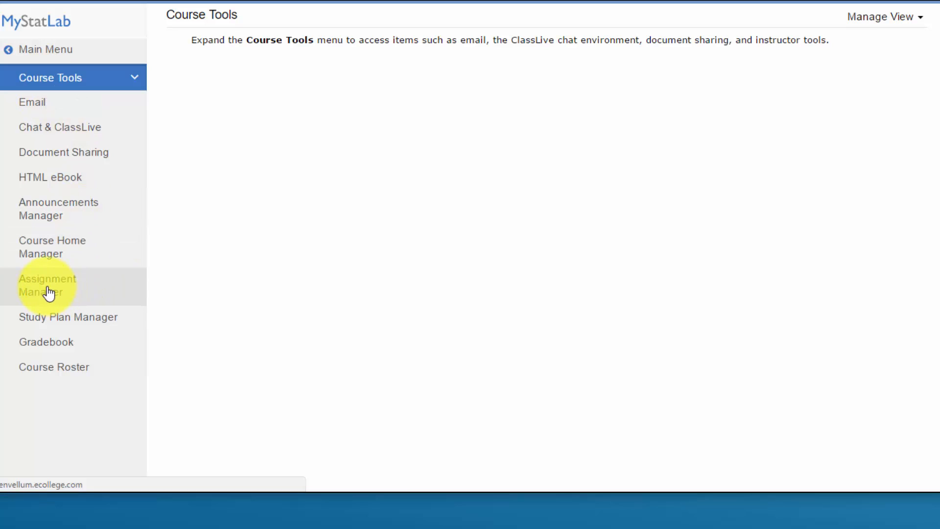
Step: Go to the Assignment Manager and scroll down to Quiz Sec. 5.1 - 5.3
click(47, 286)
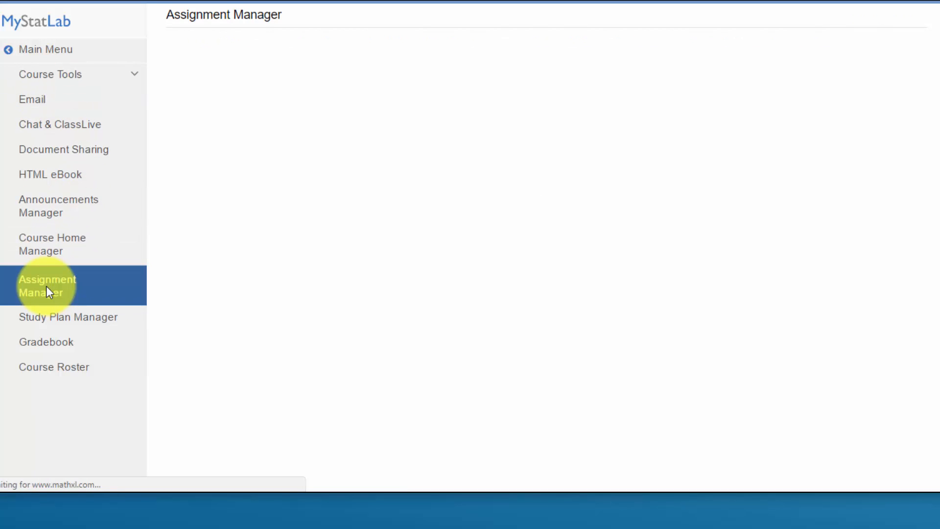
click(46, 286)
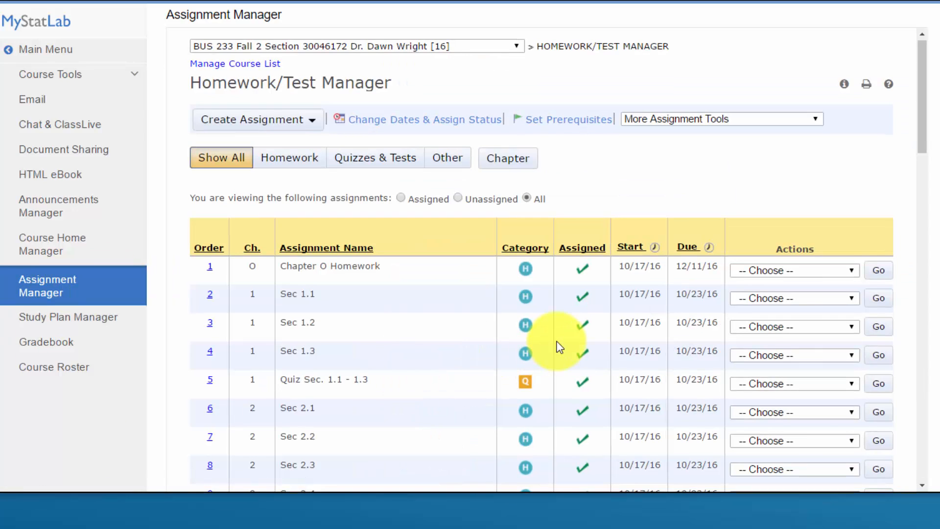
scroll(down, 3)
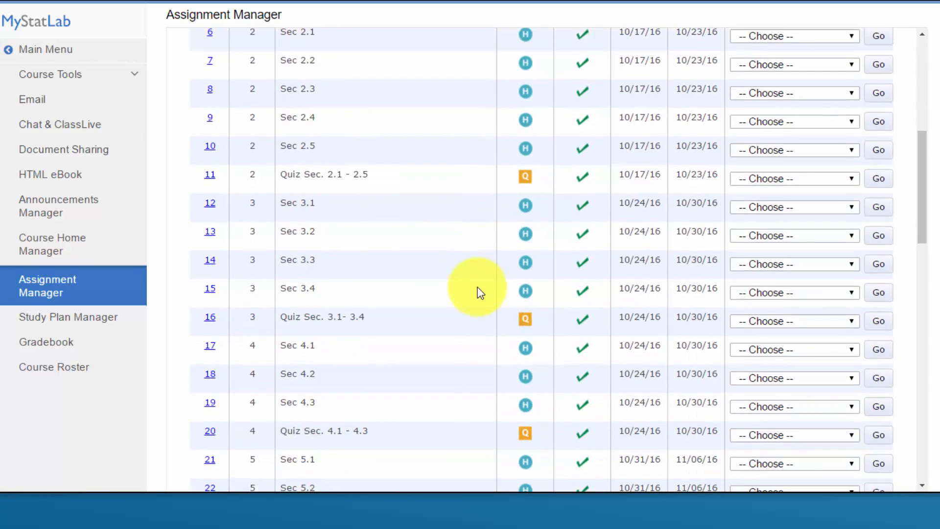
scroll(down, 3)
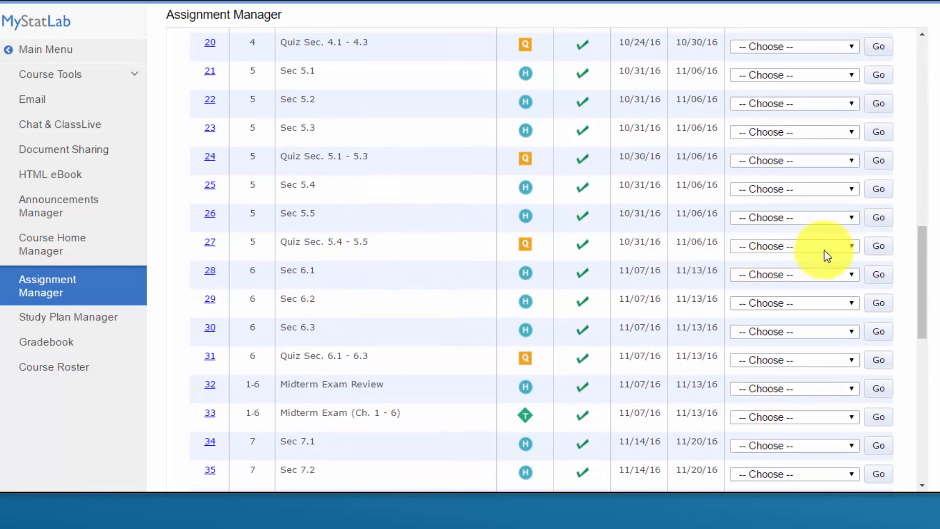
mouse_move(865, 166)
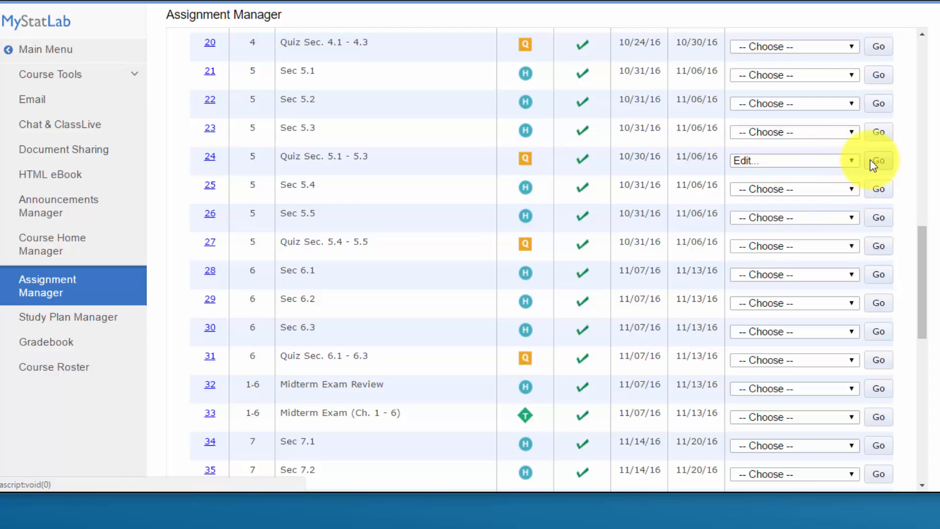
Step: Edit the quiz, remove instructor results, and advance to the Choose Settings step
click(879, 161)
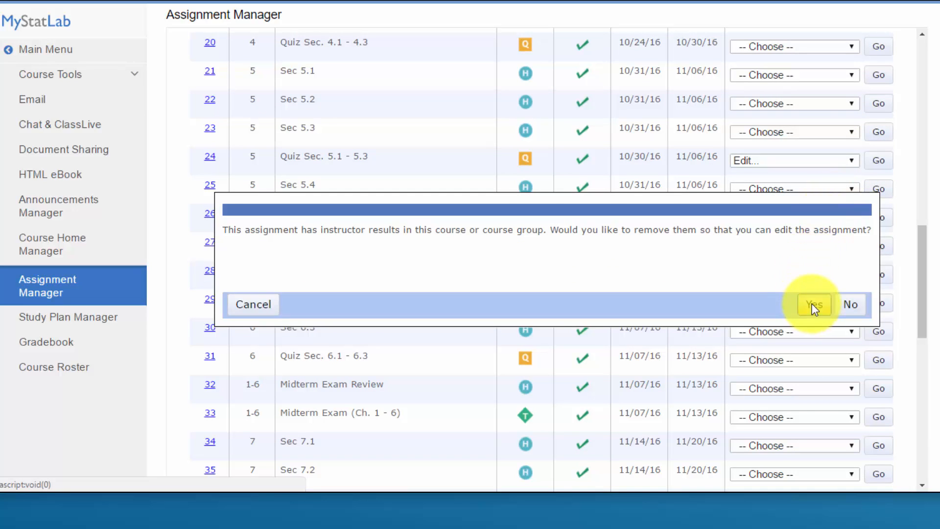
click(815, 305)
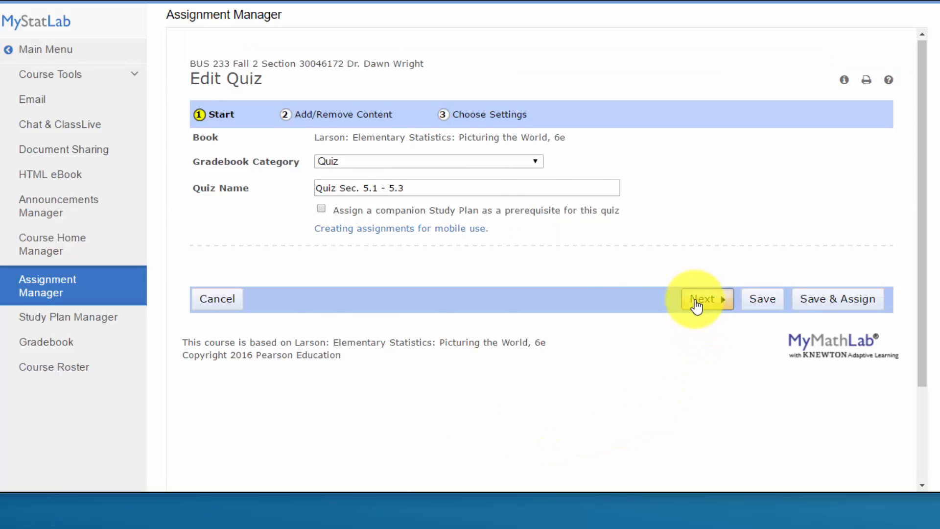
click(705, 299)
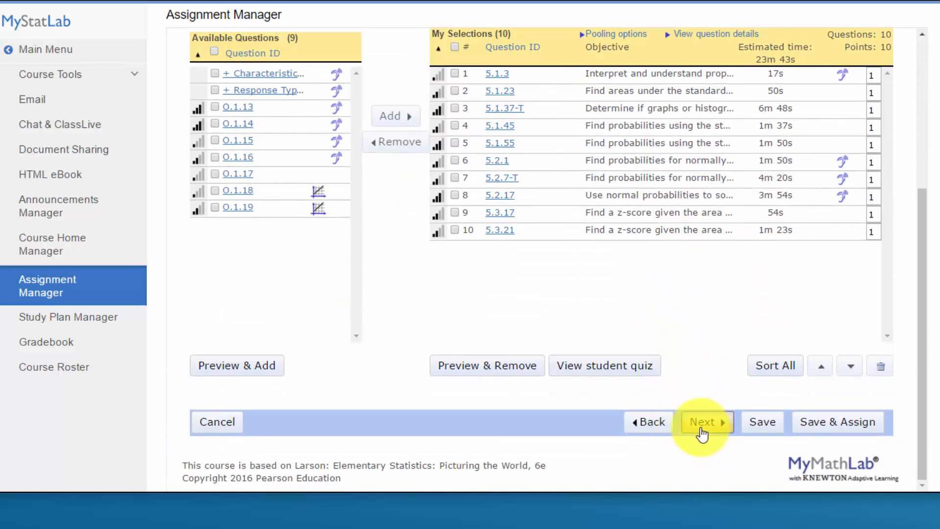
click(703, 422)
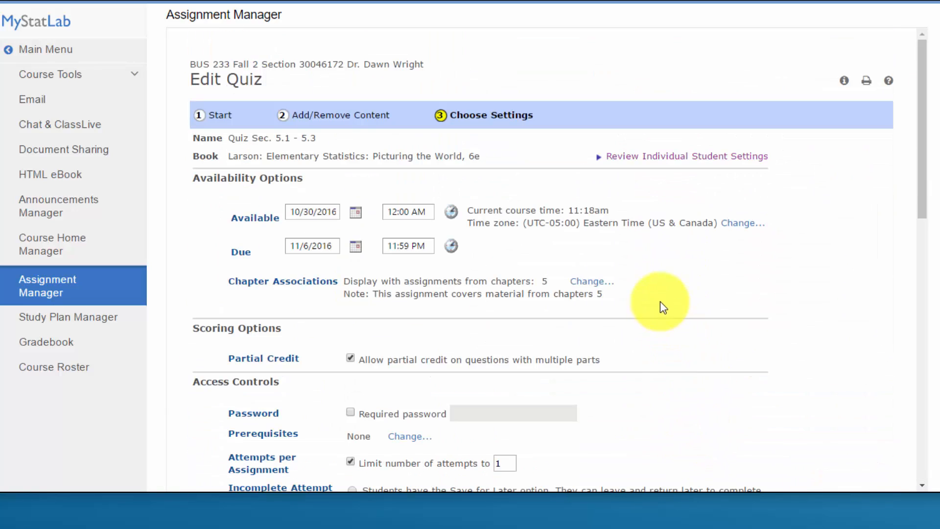
Step: Clear 'Show in Review mode only' under Presentation Options and bring up the learning-aids list
scroll(down, 3)
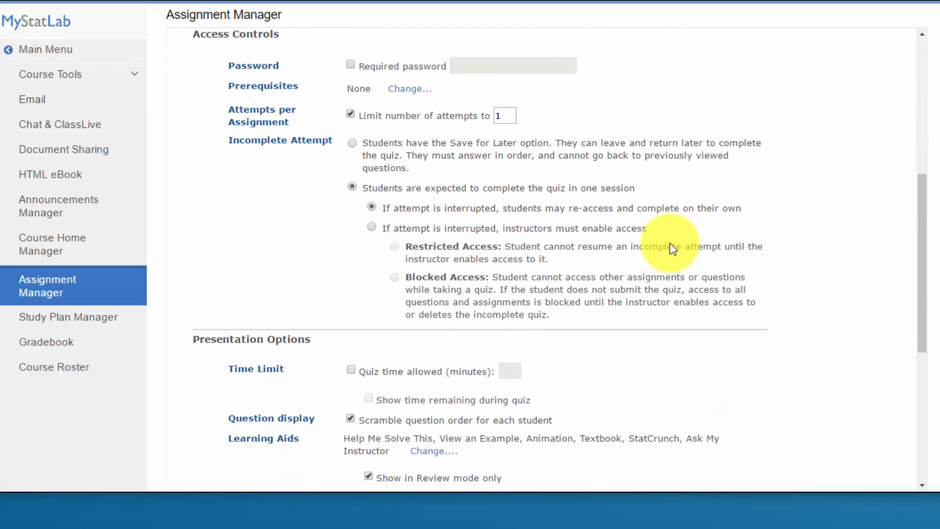
scroll(down, 3)
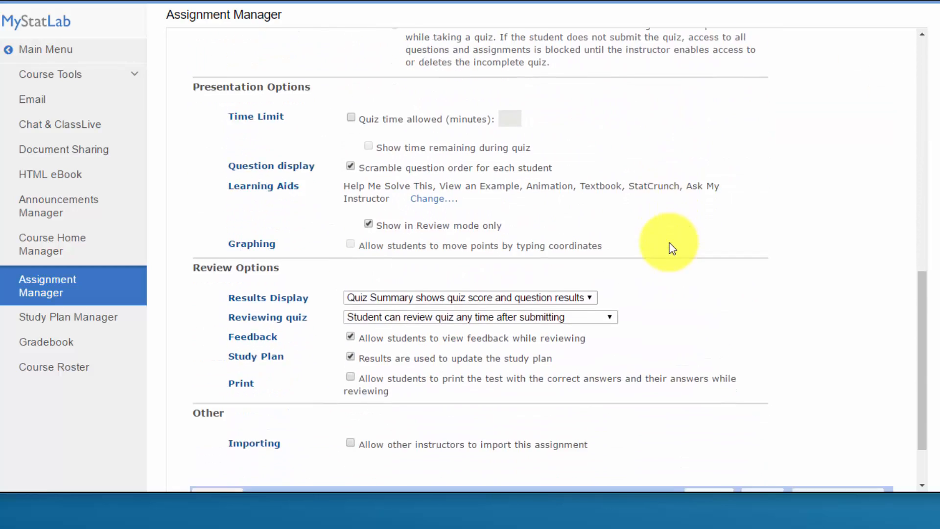
scroll(down, 3)
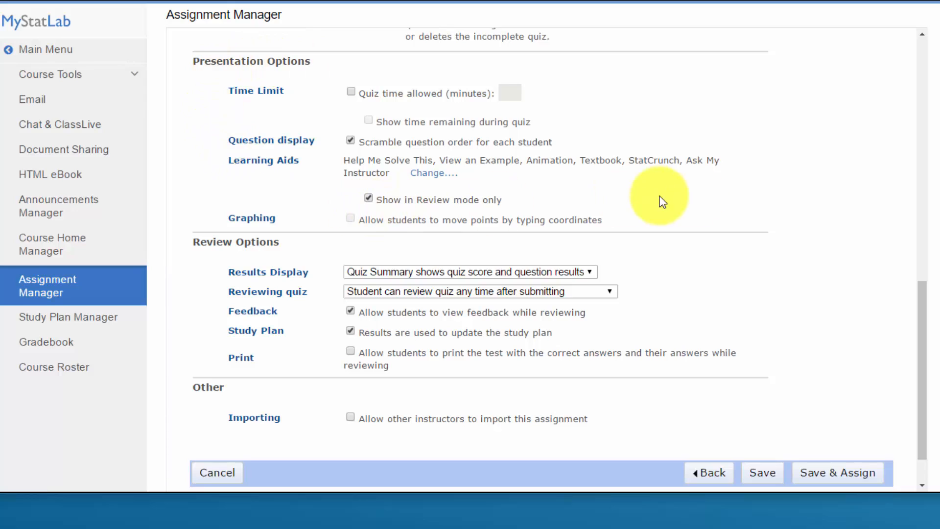
mouse_move(728, 145)
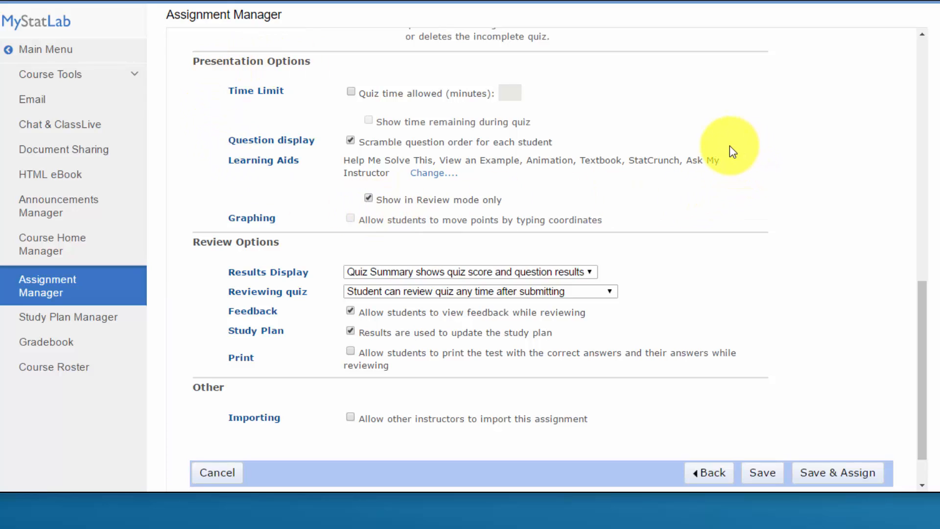
mouse_move(305, 186)
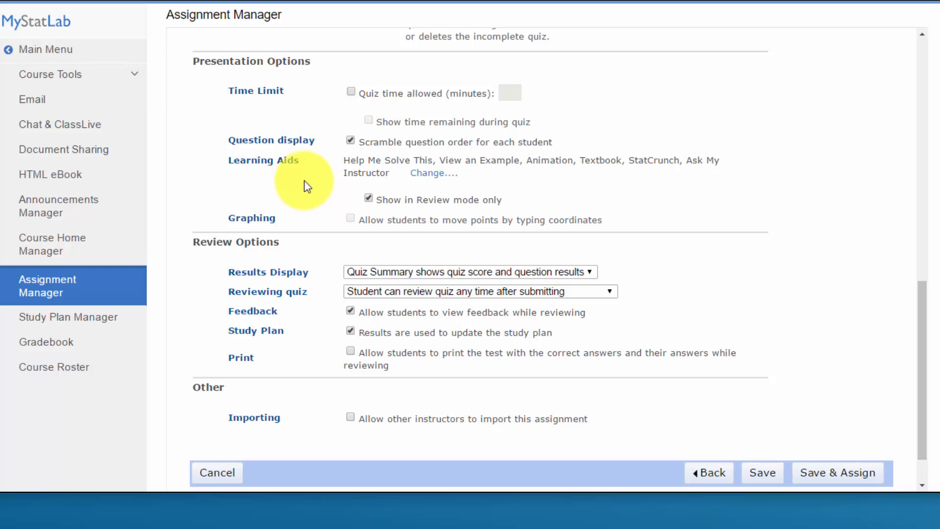
mouse_move(713, 183)
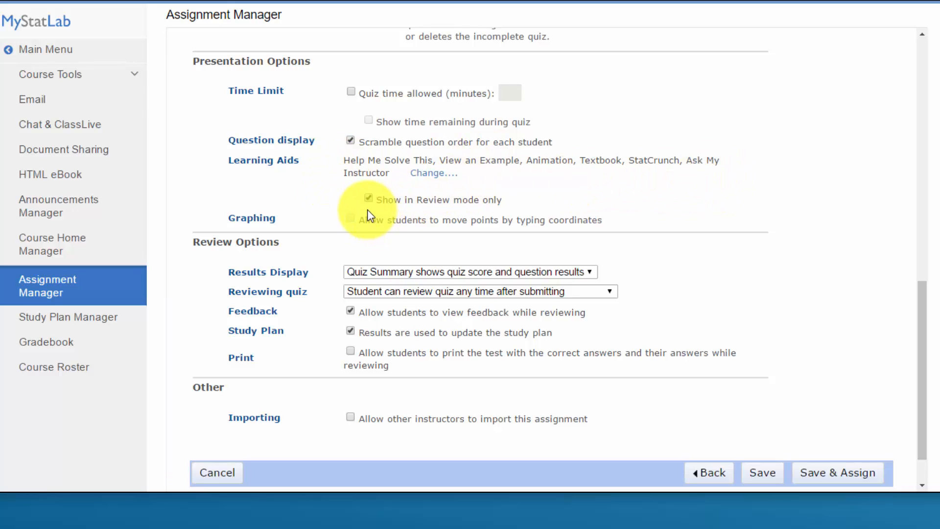
mouse_move(375, 220)
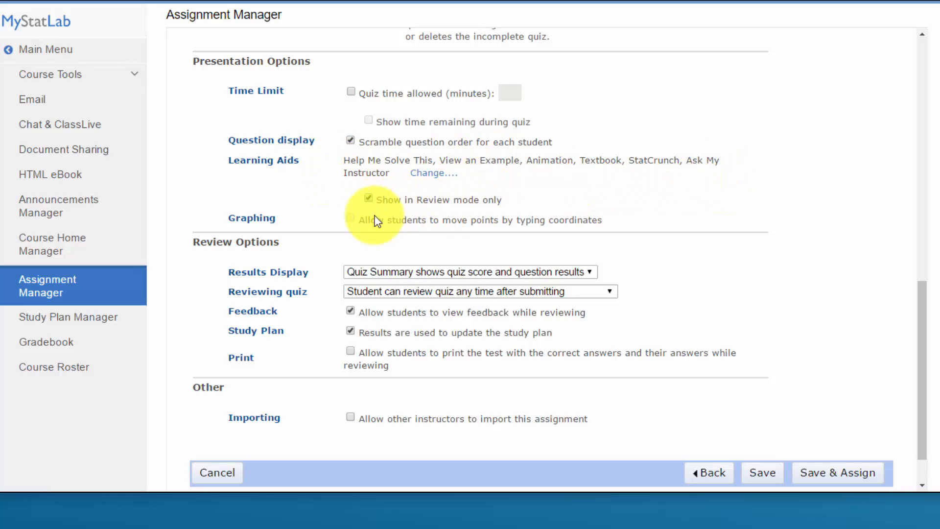
click(368, 199)
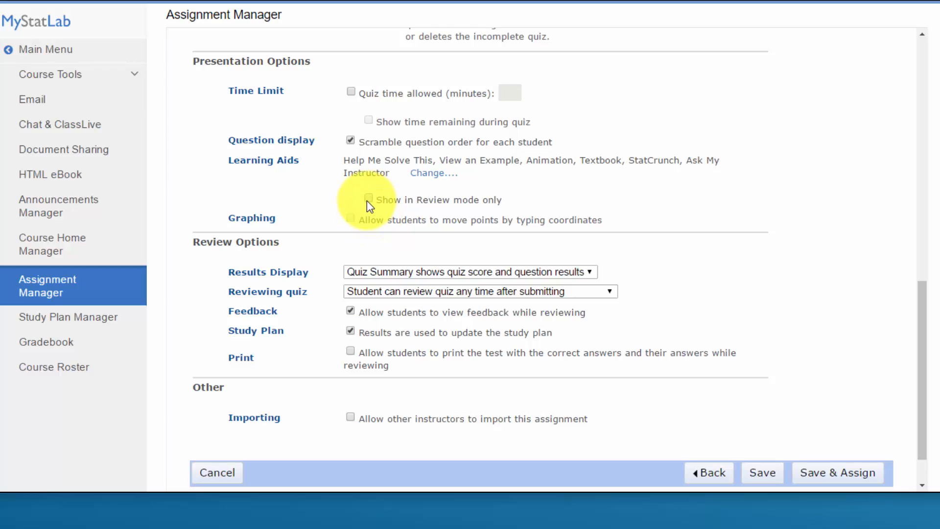
click(433, 173)
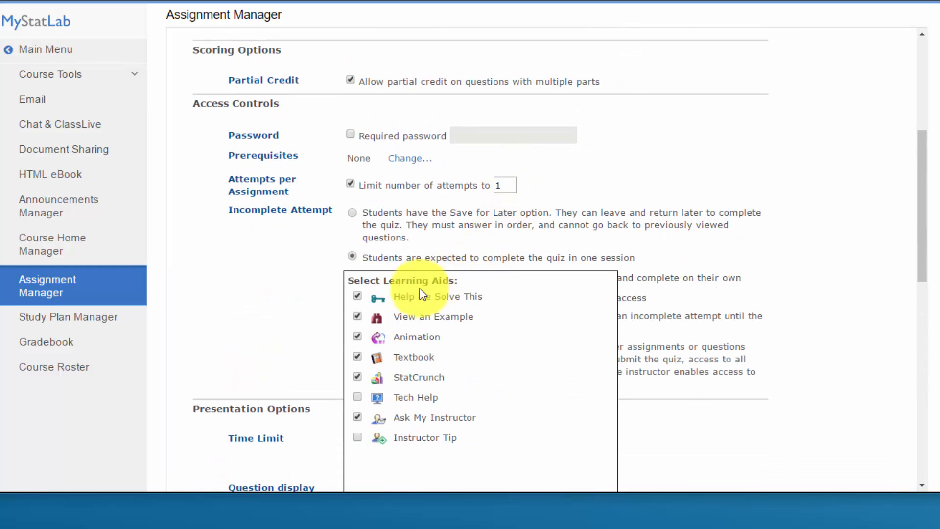
Step: Uncheck Help Me Solve This, leaving StatCrunch as the only learning aid, and confirm
click(357, 296)
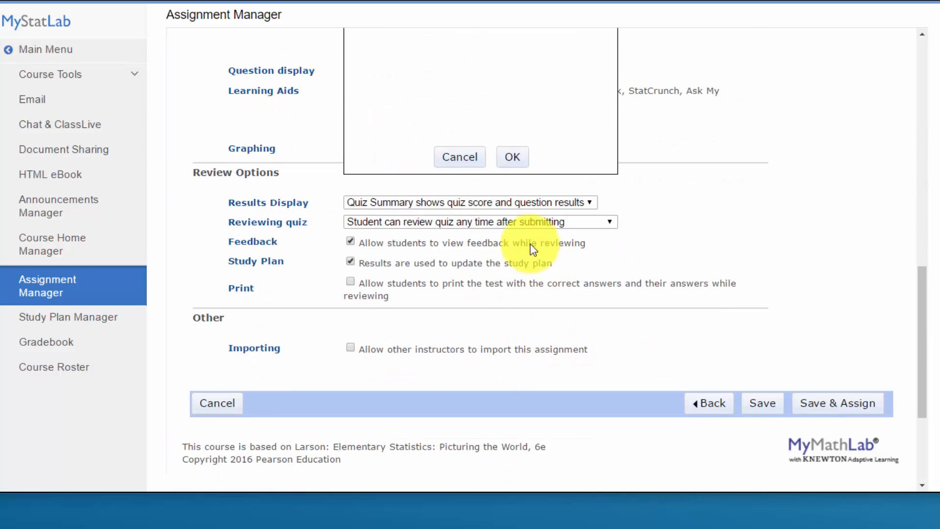
click(513, 157)
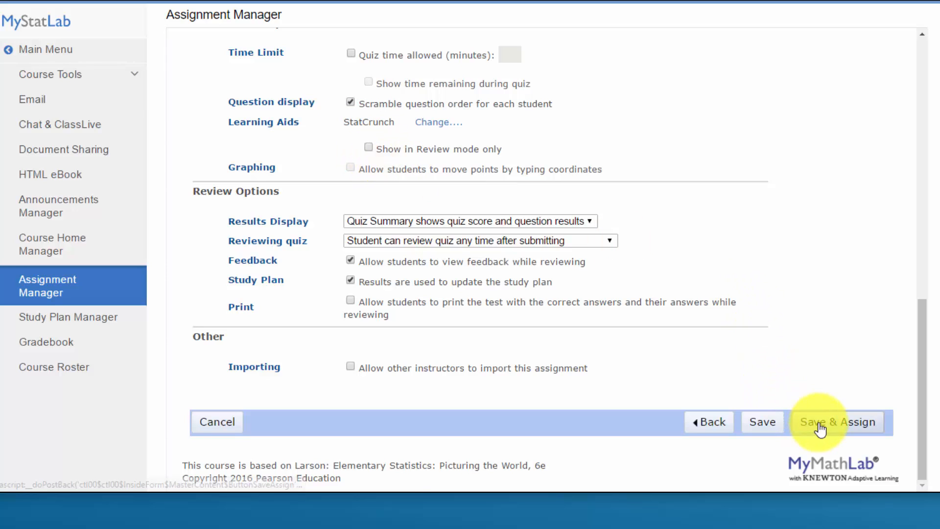
Step: Save & Assign the edited Quiz Sec. 5.1 - 5.3
click(839, 422)
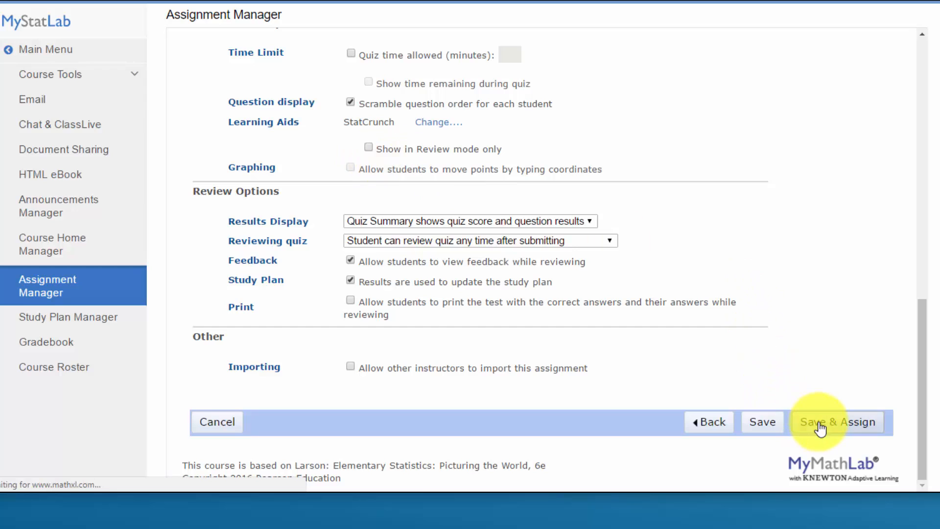
click(838, 422)
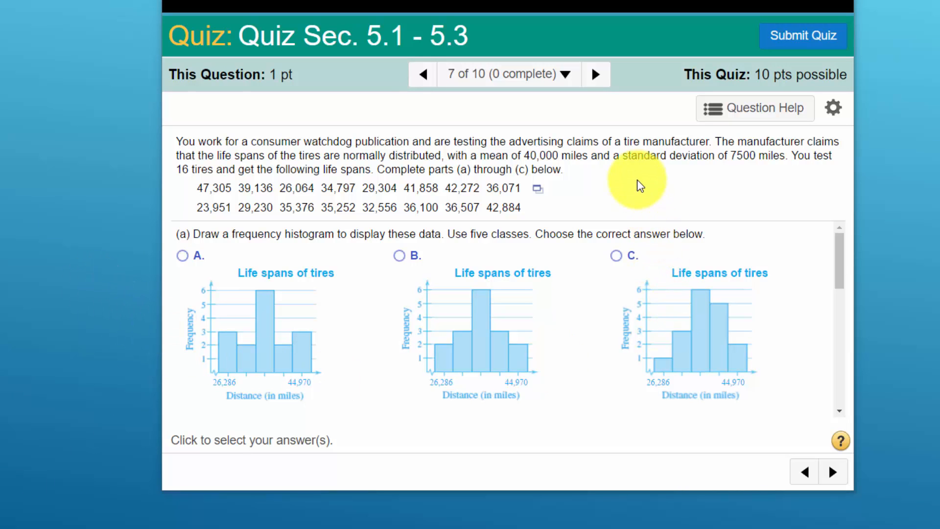
mouse_move(801, 166)
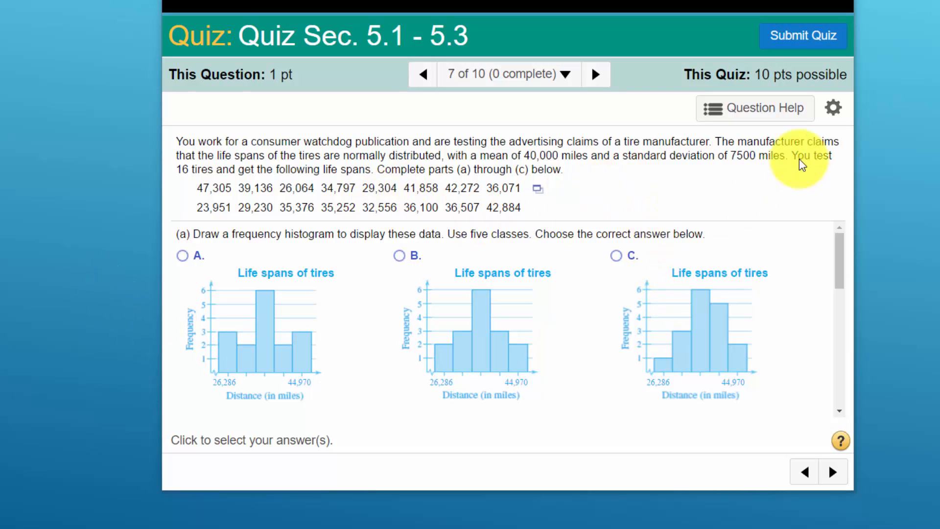
mouse_move(754, 111)
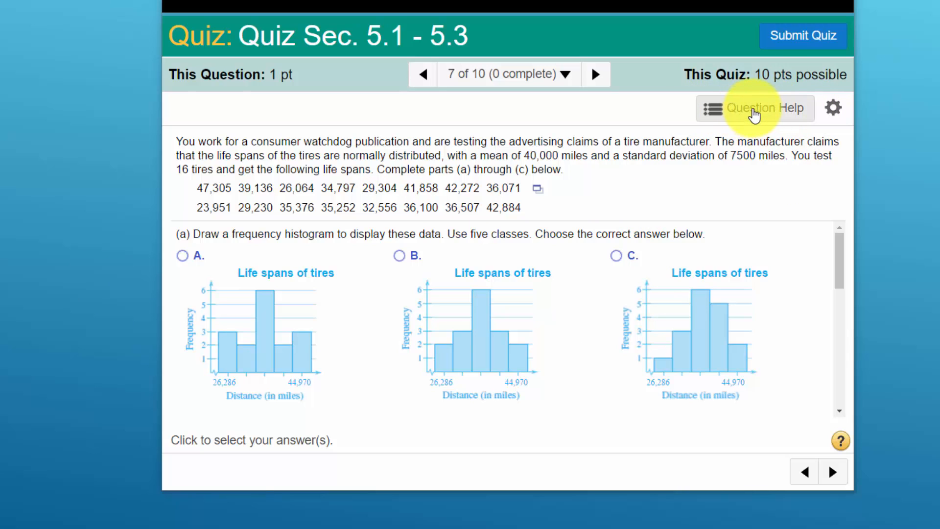
Step: Check Question Help, then show the tire data's options including Open in StatCrunch
click(756, 108)
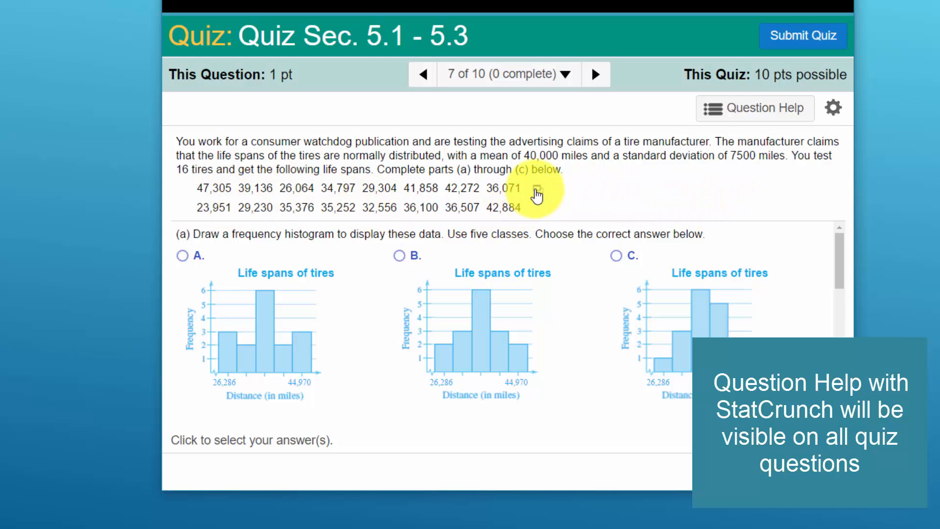
click(536, 190)
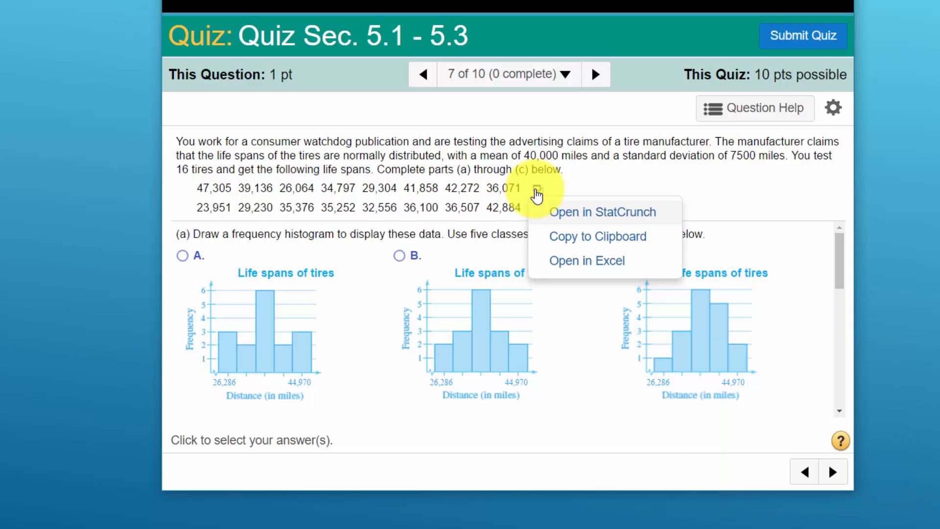
mouse_move(584, 219)
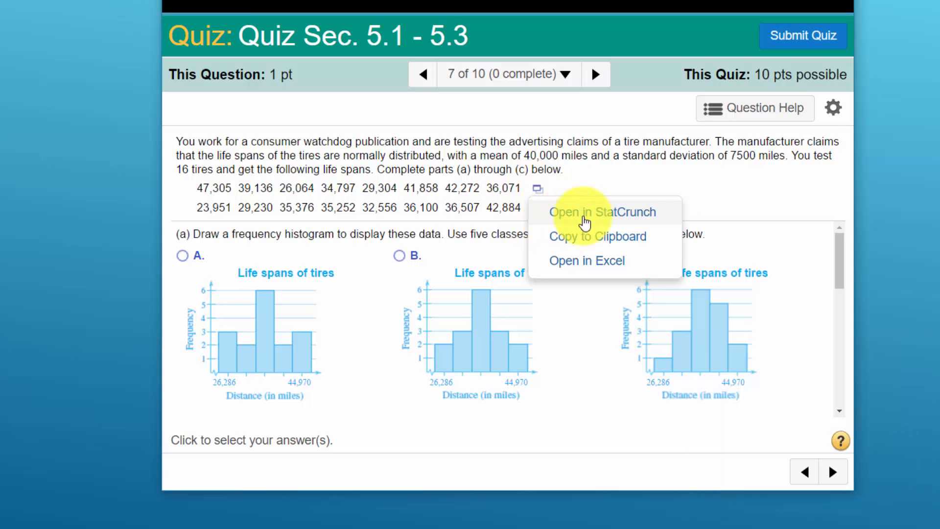
mouse_move(665, 225)
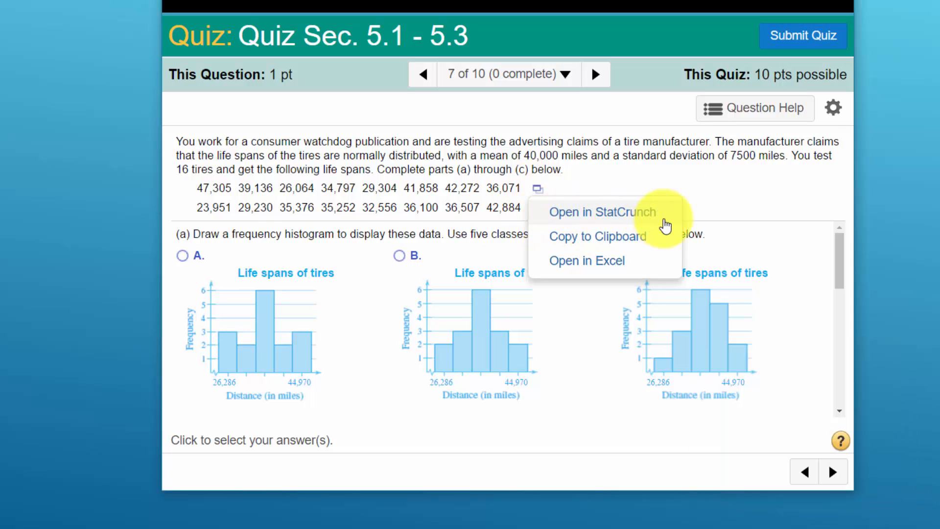